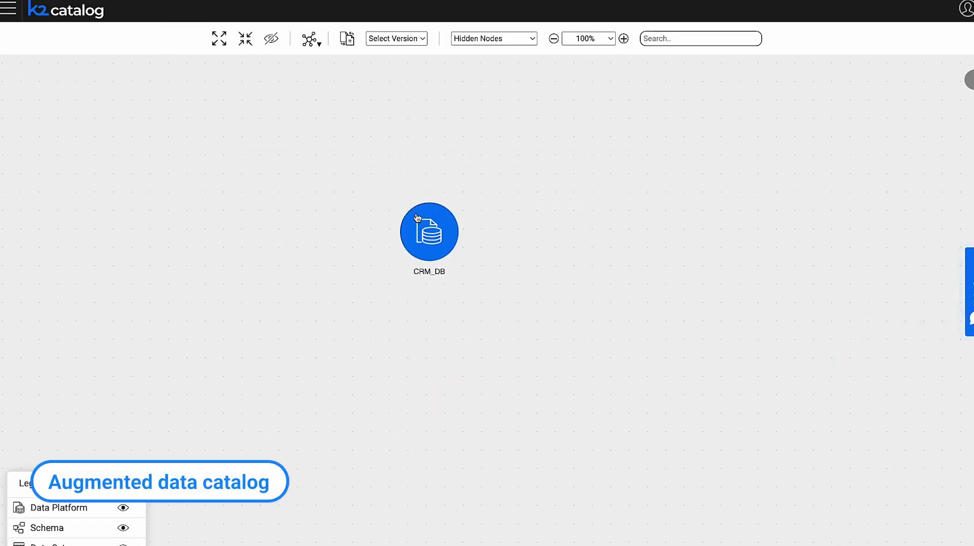
Expand the CRM_DB catalog node to show CUSTOMER and its linked tables
click(429, 232)
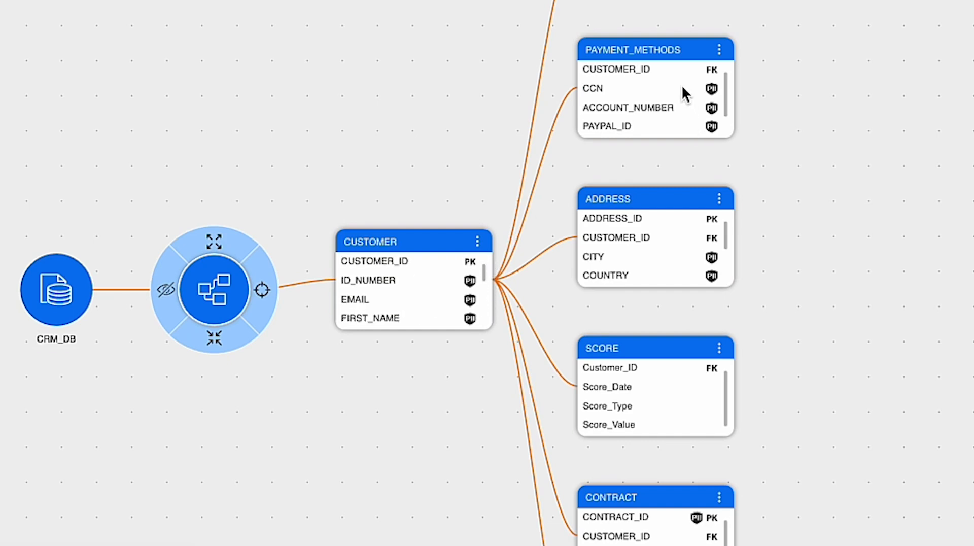
click(593, 88)
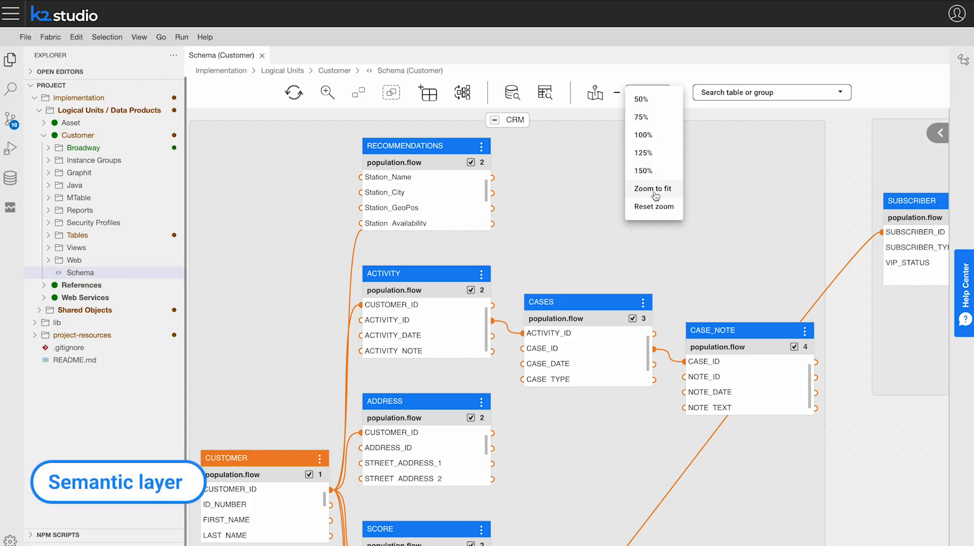
Fit the Customer schema, query instance 1, and view ADDRESS and RECOMMENDATIONS records
click(652, 189)
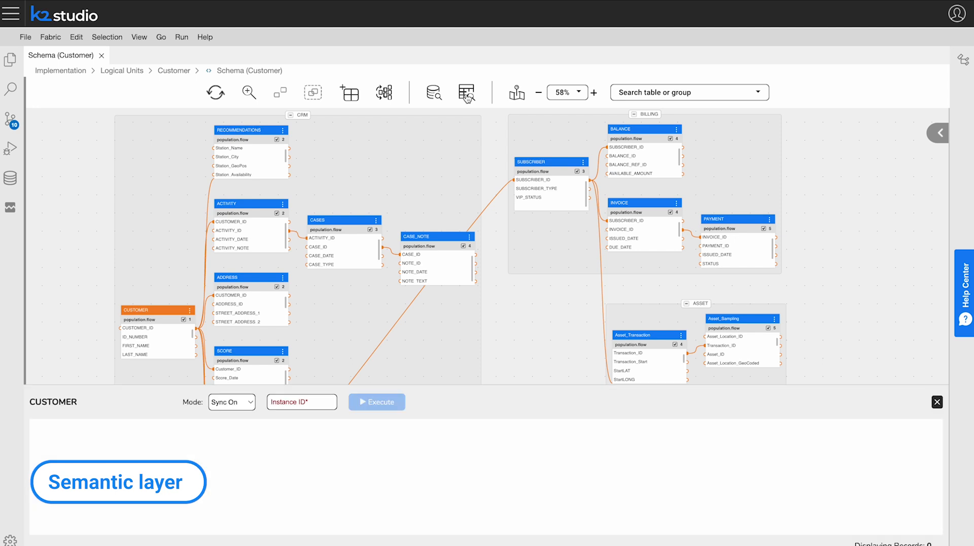
click(380, 402)
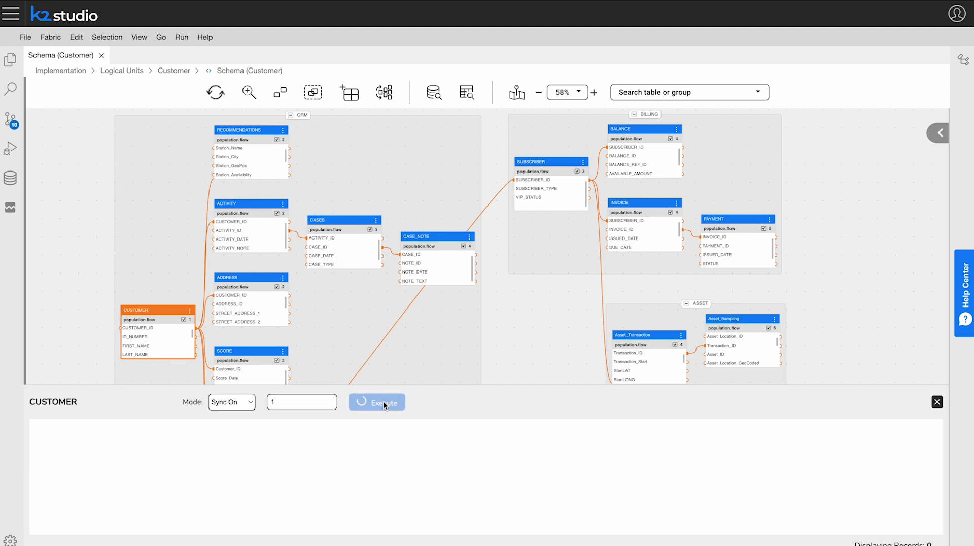
click(376, 401)
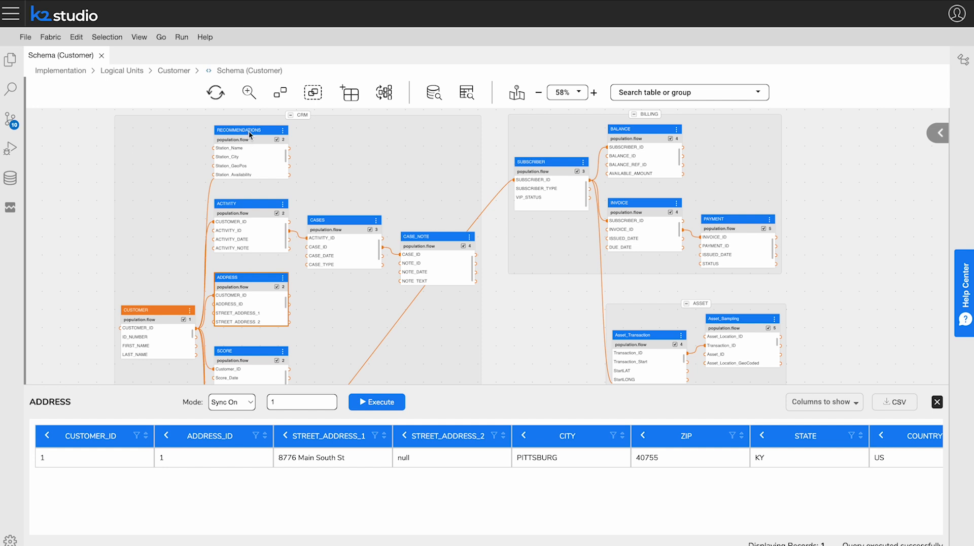
click(250, 204)
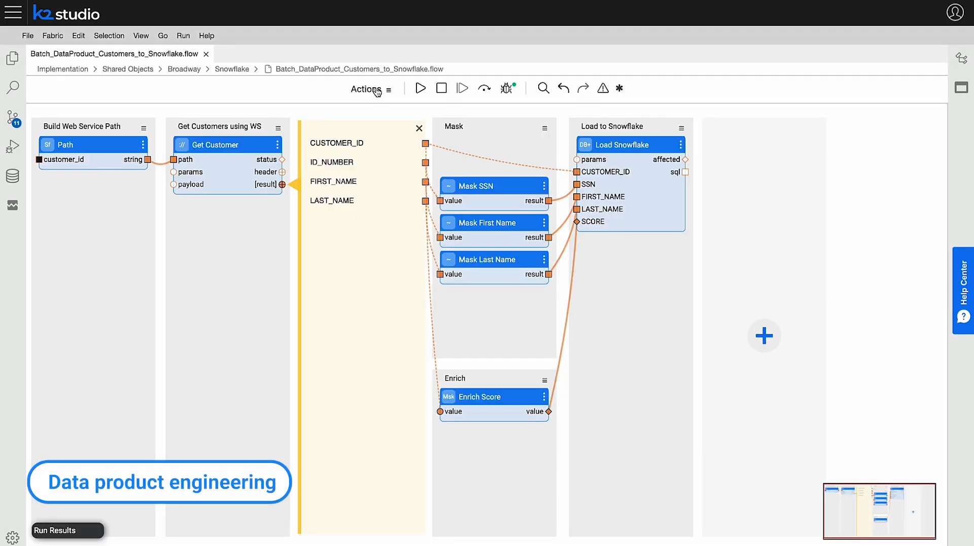
Debug-run the Snowflake flow with customer_id 1 and step to the next stage
click(420, 88)
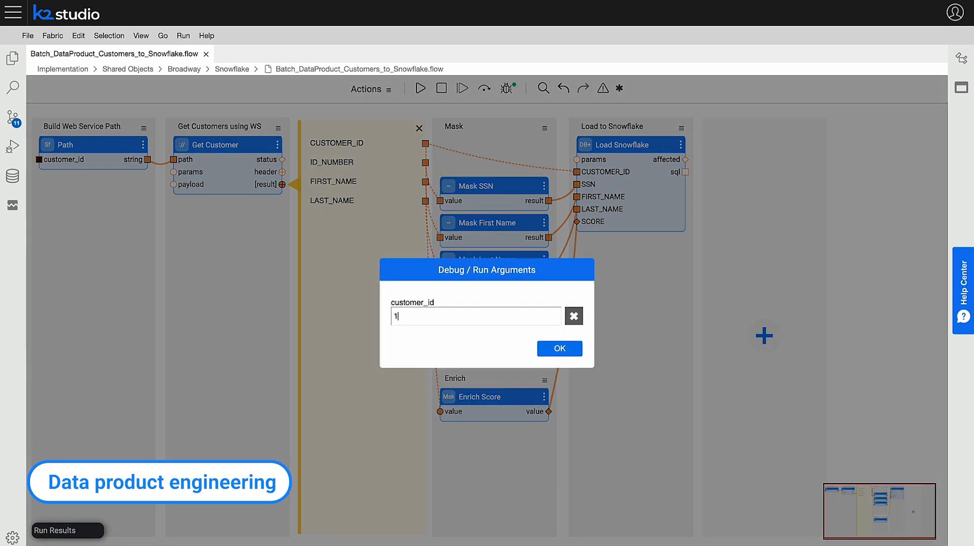
click(559, 348)
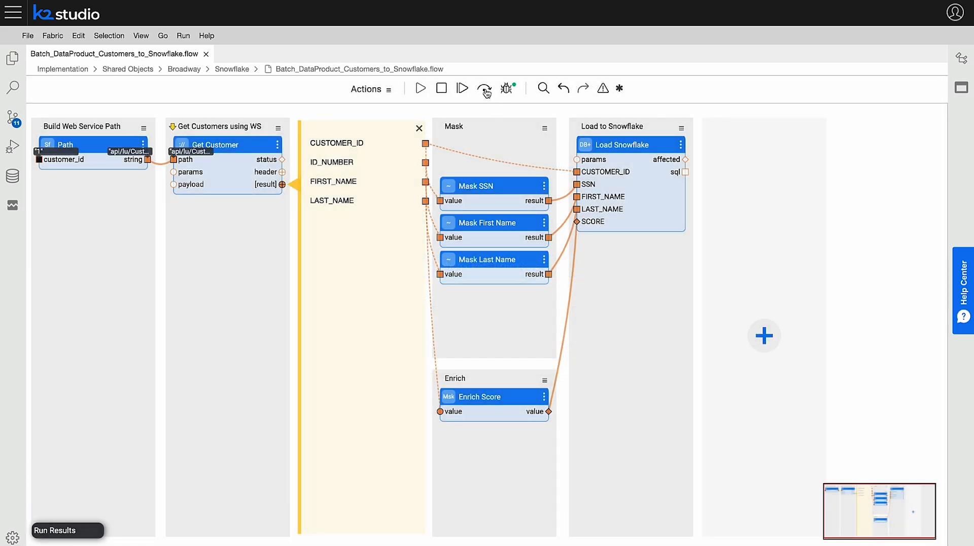
click(485, 88)
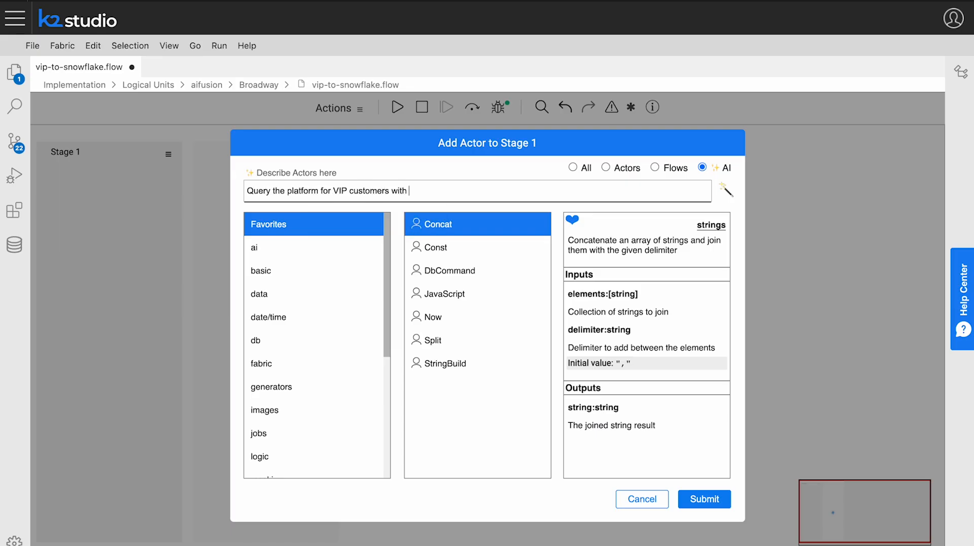
Describe VIP customers with >$3000 balance loaded into Snowflake and view AI actor suggestions
text(>$3000 balance)
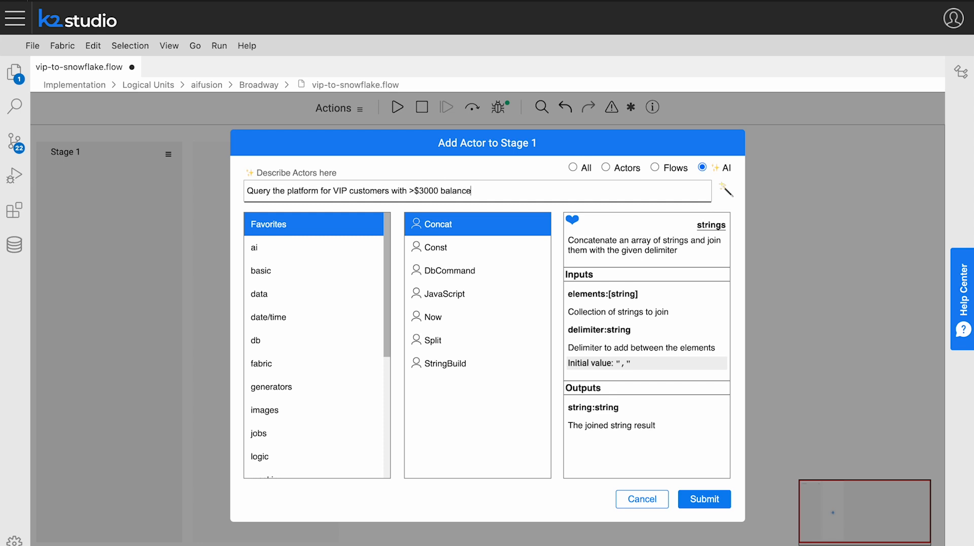
text(, and load into snowflake)
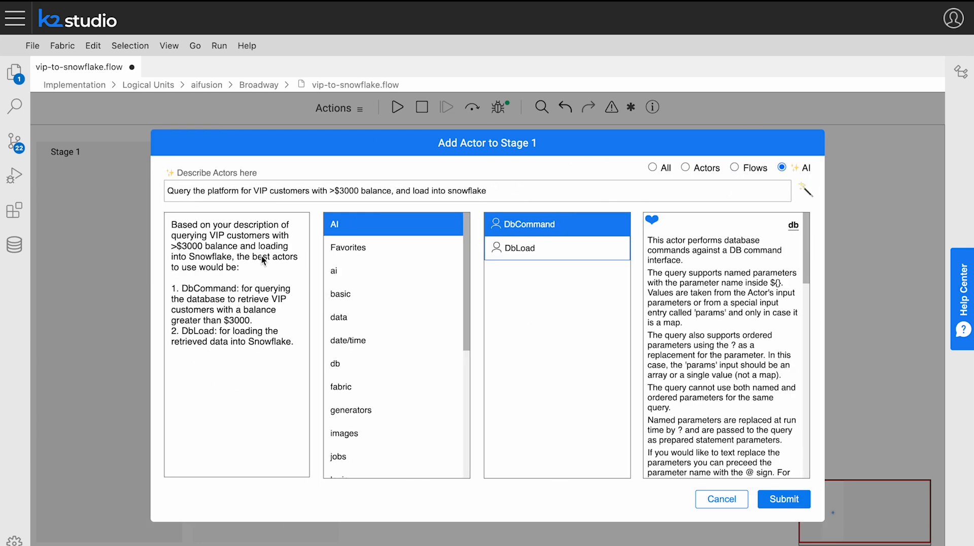
click(784, 499)
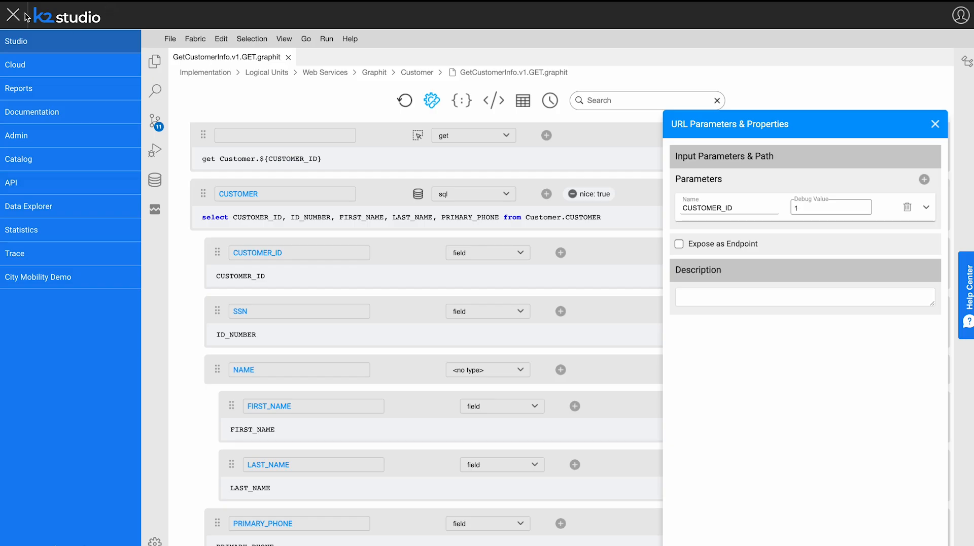
Return to the GetCustomerInfo Graphit service editor
click(679, 244)
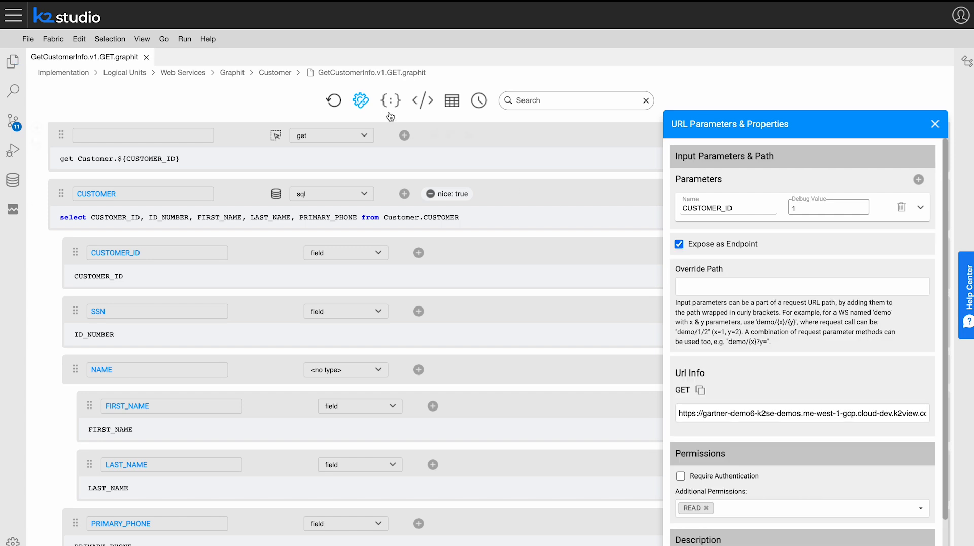